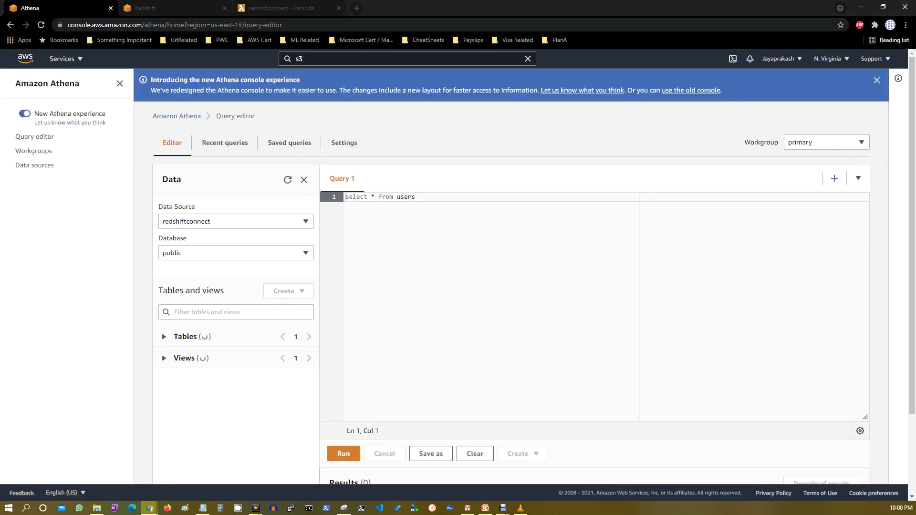
Show Athena's data sources list with AwsDataCatalog and redshiftconnect.
{"action": "left_click", "coordinate": [34, 165]}
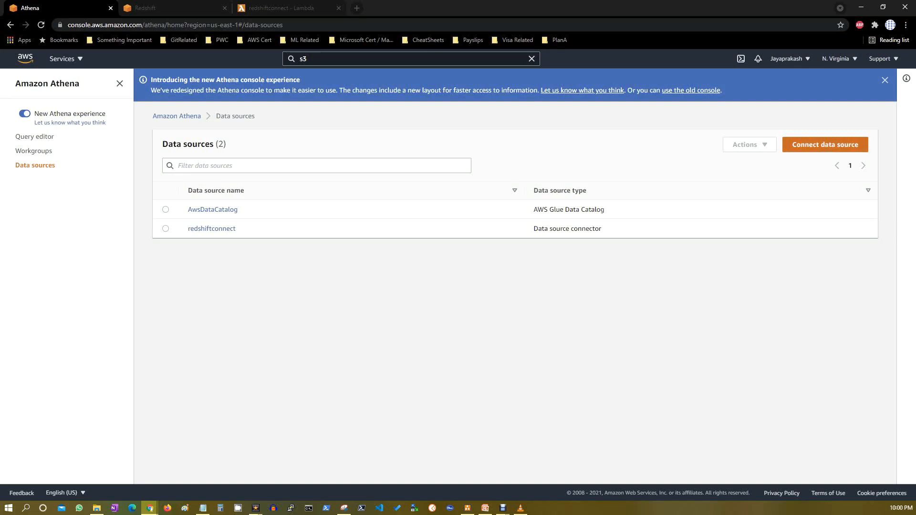
Start a new data source connection and choose Amazon Redshift as the source.
{"action": "left_click", "coordinate": [825, 144]}
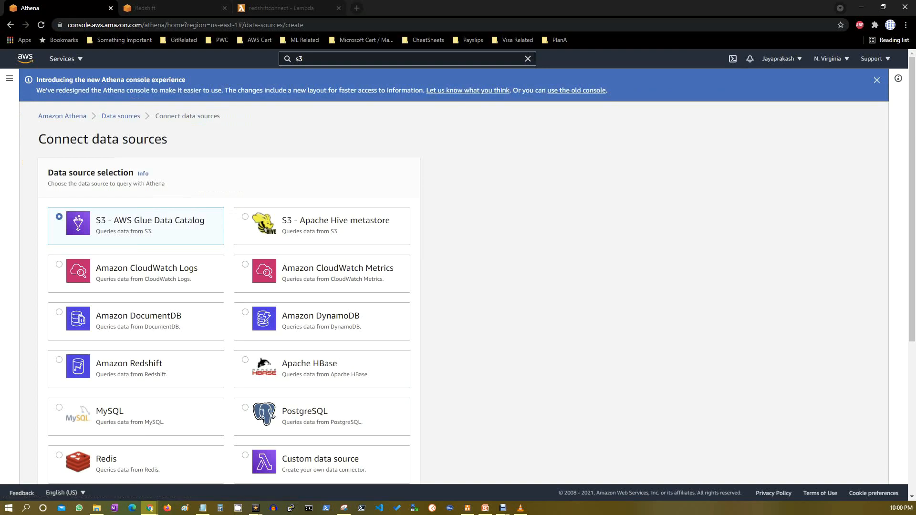
{"action": "scroll", "scroll_direction": "down", "scroll_amount": 3}
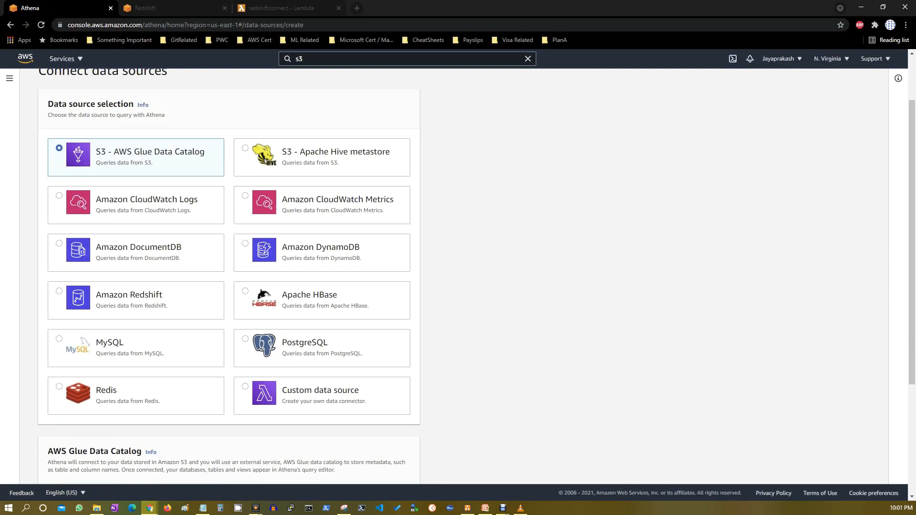
{"action": "left_click", "coordinate": [59, 302]}
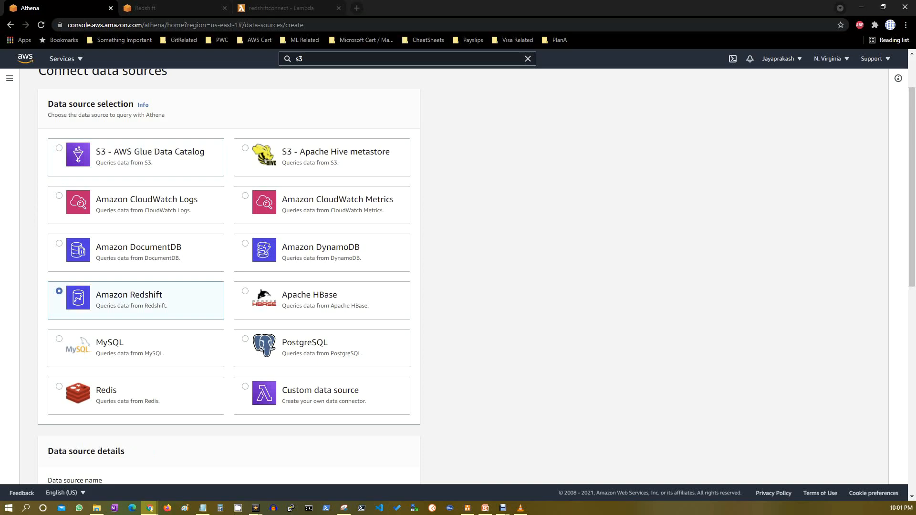
Choose to create a new Lambda function for the Redshift connection.
{"action": "scroll", "scroll_direction": "down", "scroll_amount": 3}
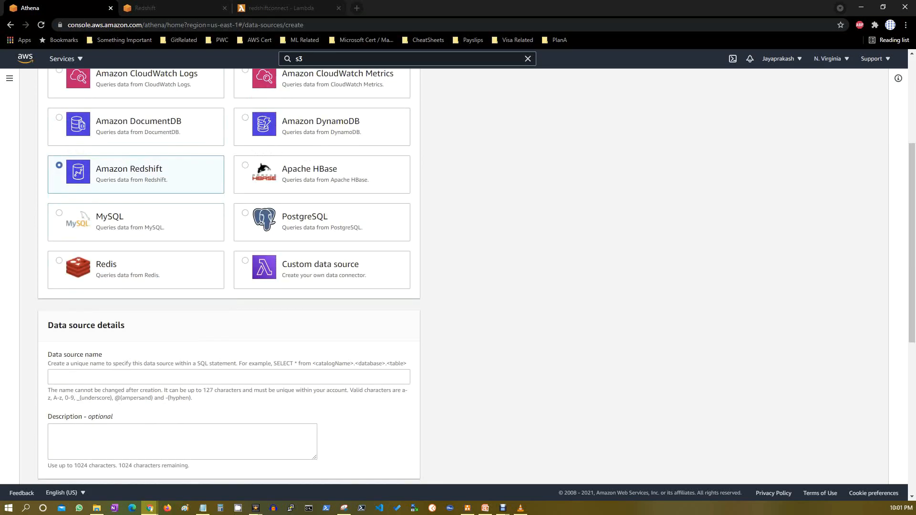
{"action": "scroll", "scroll_direction": "down", "scroll_amount": 3}
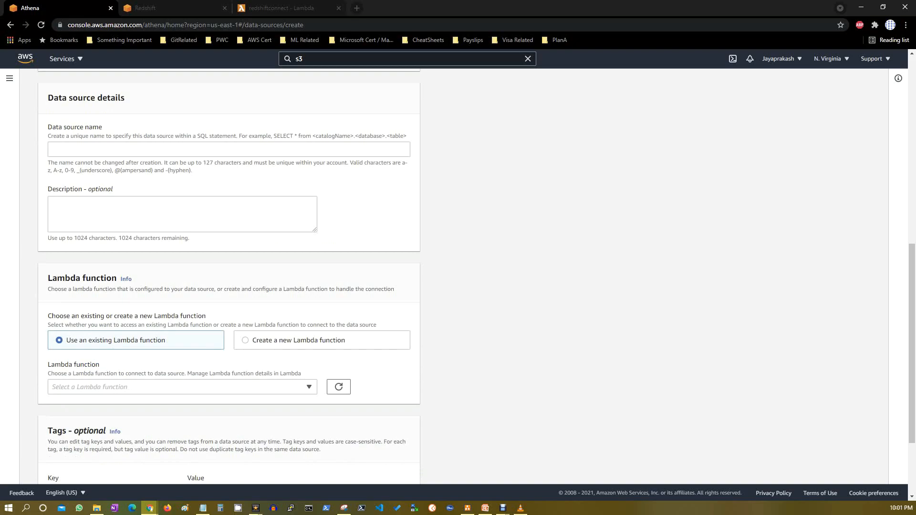
{"action": "scroll", "scroll_direction": "down", "scroll_amount": 3}
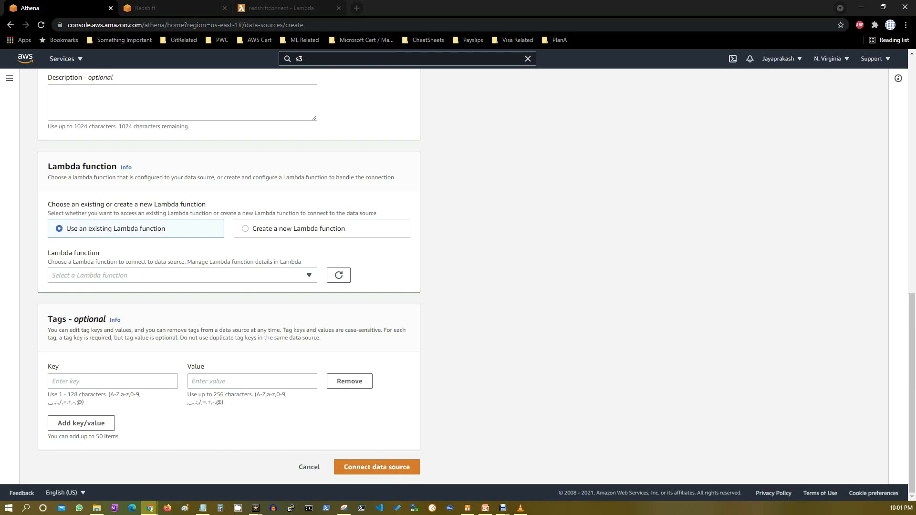
{"action": "left_click", "coordinate": [246, 228]}
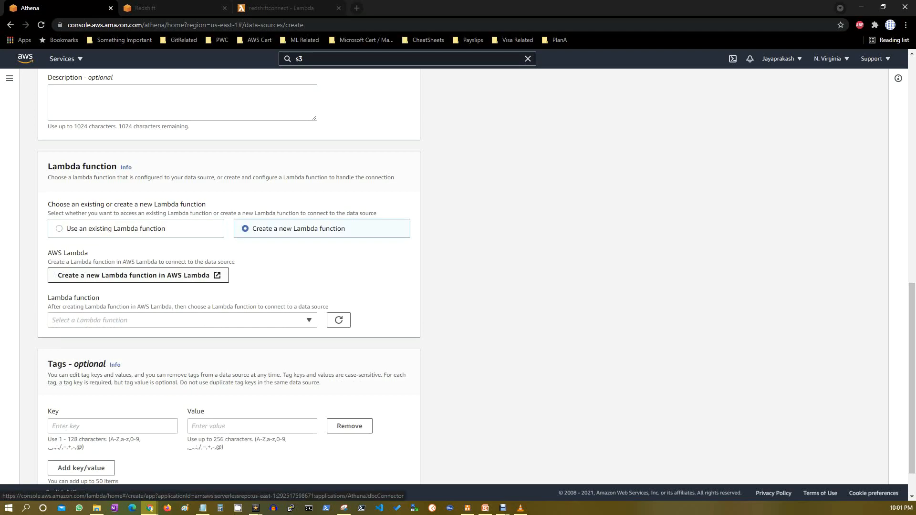
Bring up the AthenaJdbcConnector setup in Lambda and reach the SpillBucket application setting.
{"action": "left_click", "coordinate": [138, 275]}
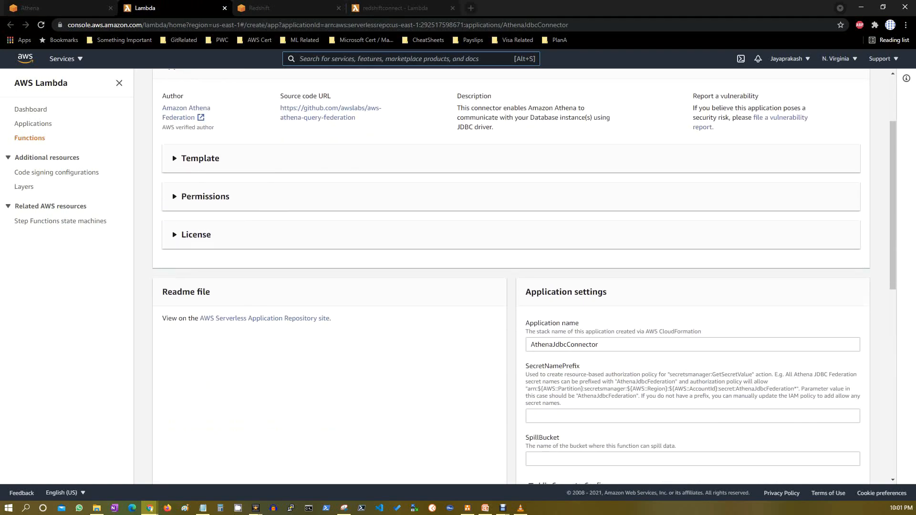
{"action": "scroll", "scroll_direction": "down", "scroll_amount": 3}
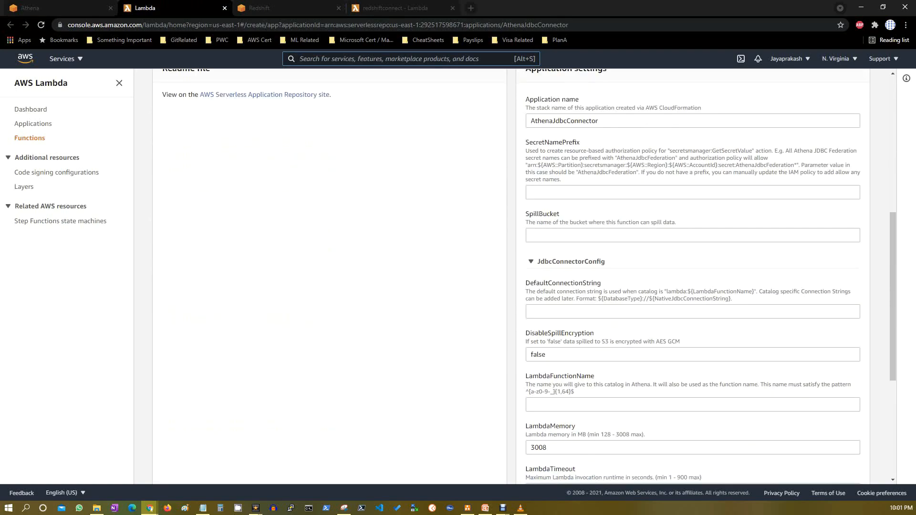
{"action": "scroll", "scroll_direction": "down", "scroll_amount": 3}
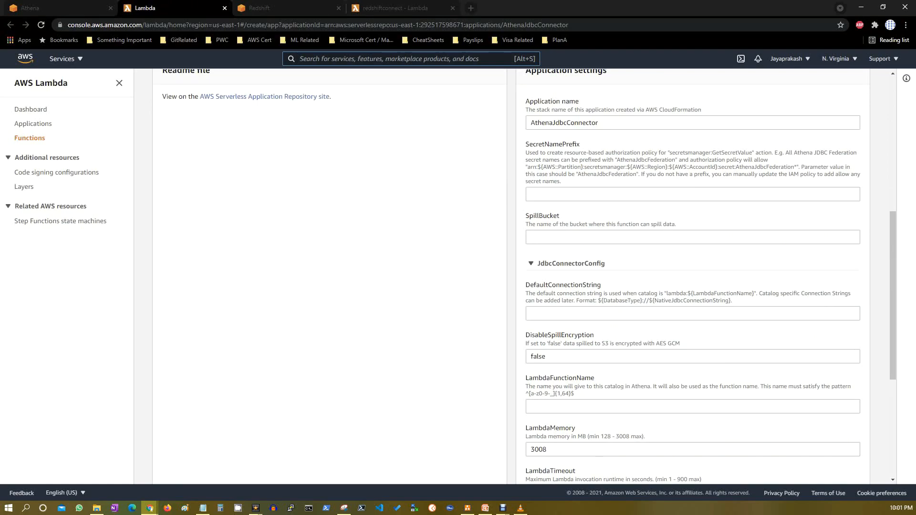
{"action": "left_click", "coordinate": [397, 58]}
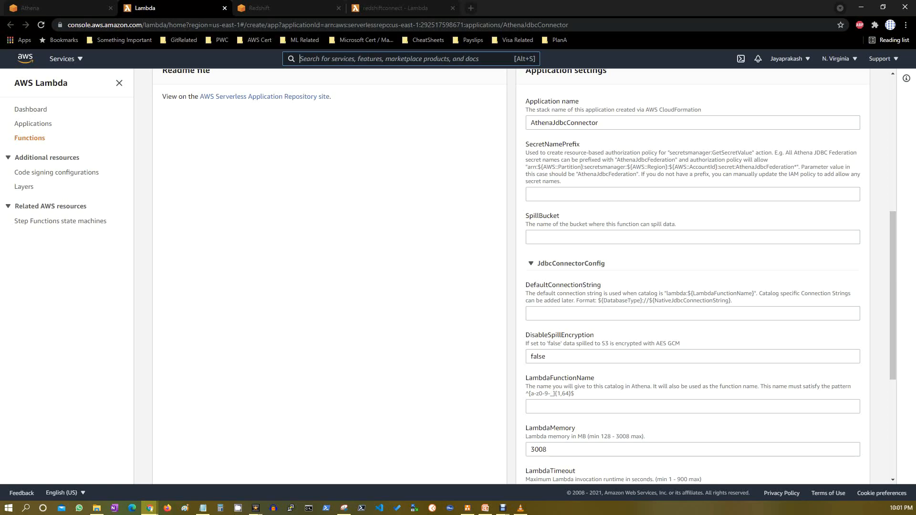
{"action": "left_click", "coordinate": [692, 237]}
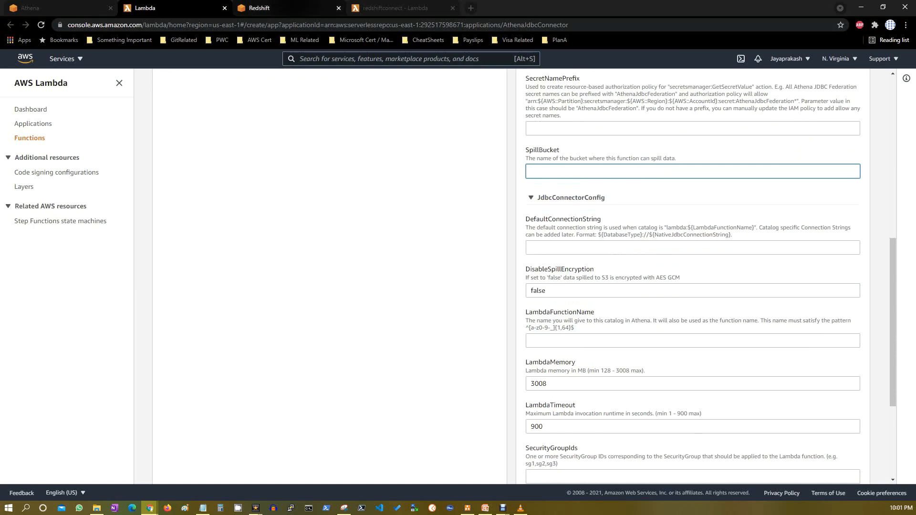
Review redshift-cluster-1's endpoint and JDBC URL in Redshift, then return to the Lambda setup.
{"action": "left_click", "coordinate": [286, 8]}
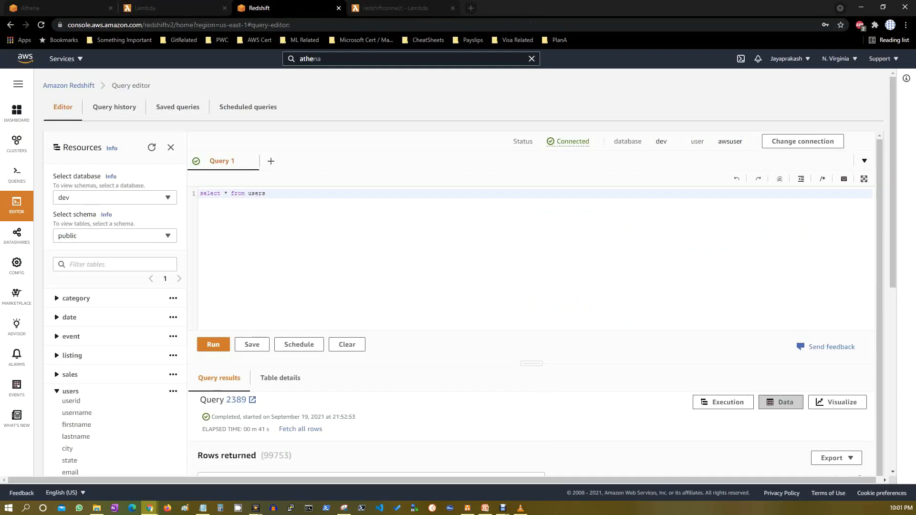
{"action": "left_click", "coordinate": [17, 143]}
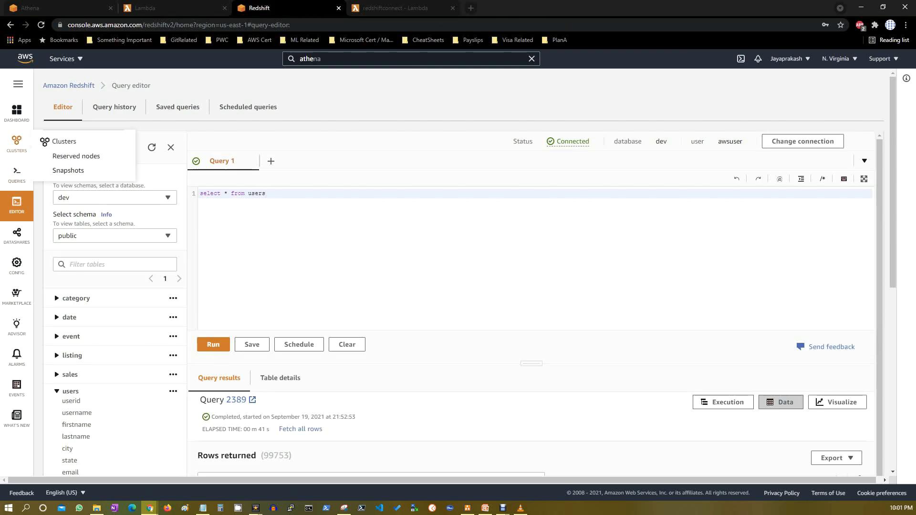
{"action": "left_click", "coordinate": [64, 141]}
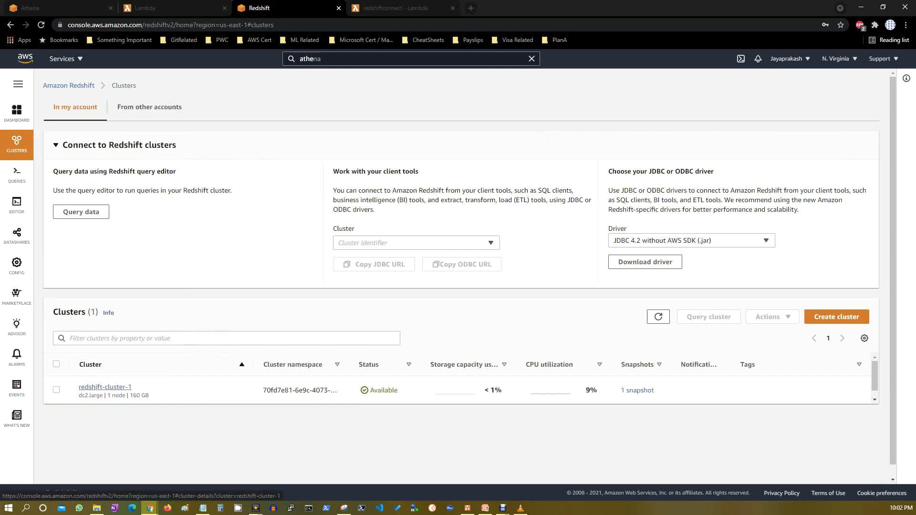
{"action": "left_click", "coordinate": [105, 386]}
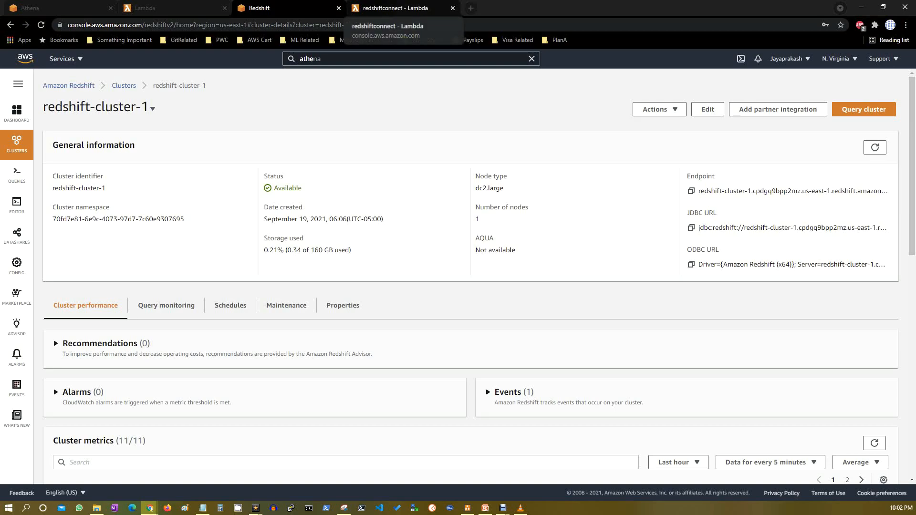
{"action": "left_click", "coordinate": [170, 7]}
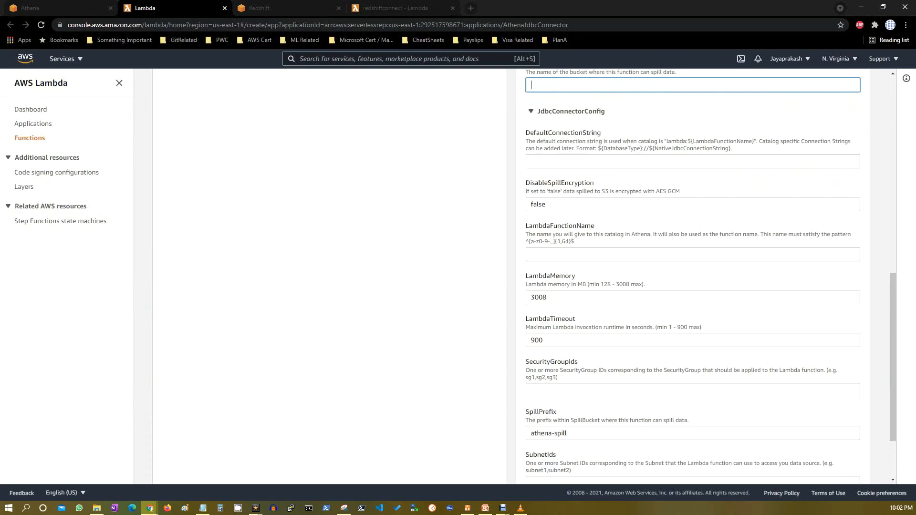
Look over the SecurityGroupIds setting, leaving it blank, and return to the Athena console.
{"action": "scroll", "scroll_direction": "down", "scroll_amount": 3}
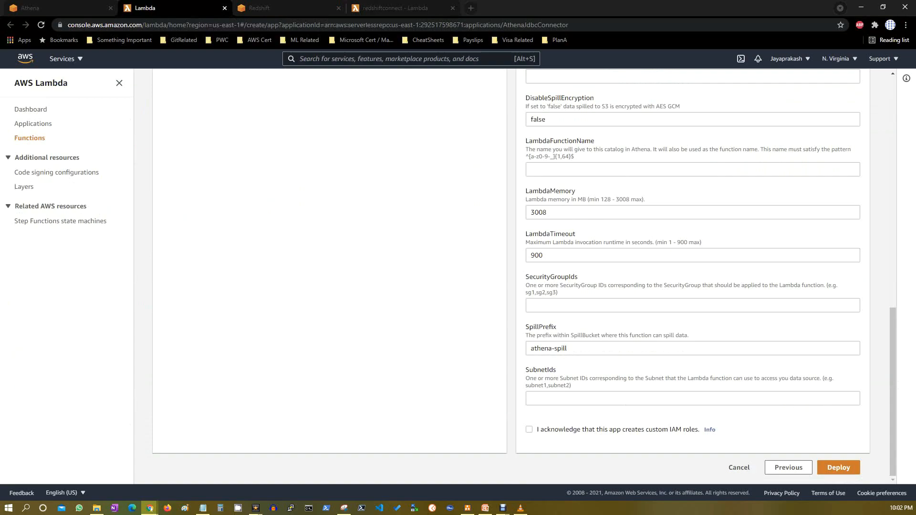
{"action": "left_click", "coordinate": [691, 305]}
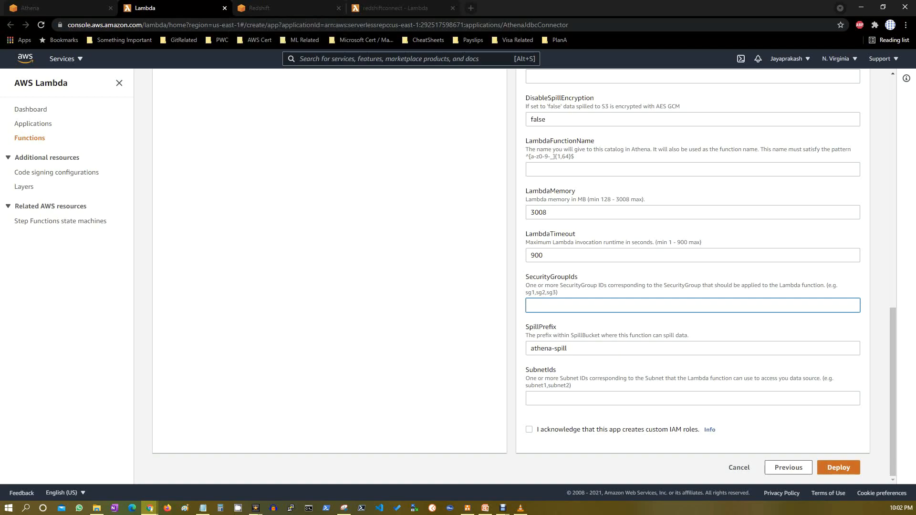
{"action": "left_click", "coordinate": [691, 305]}
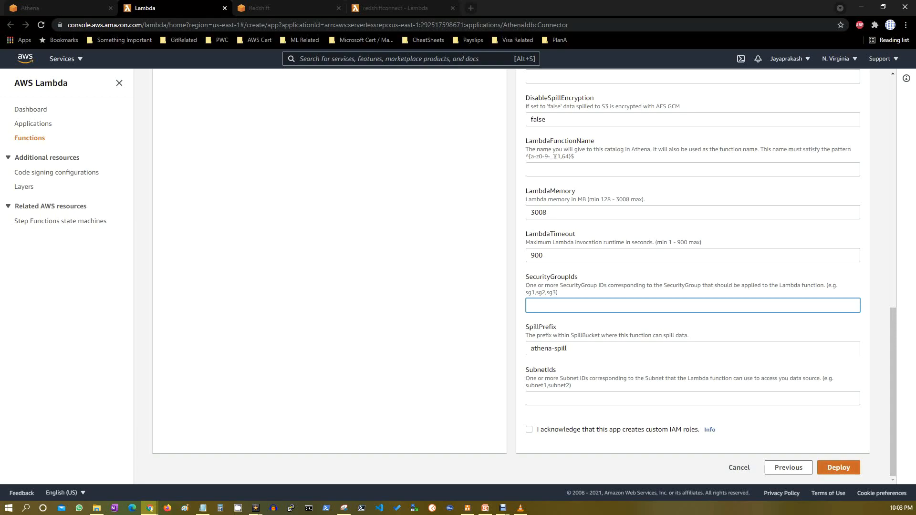
{"action": "left_click", "coordinate": [693, 306]}
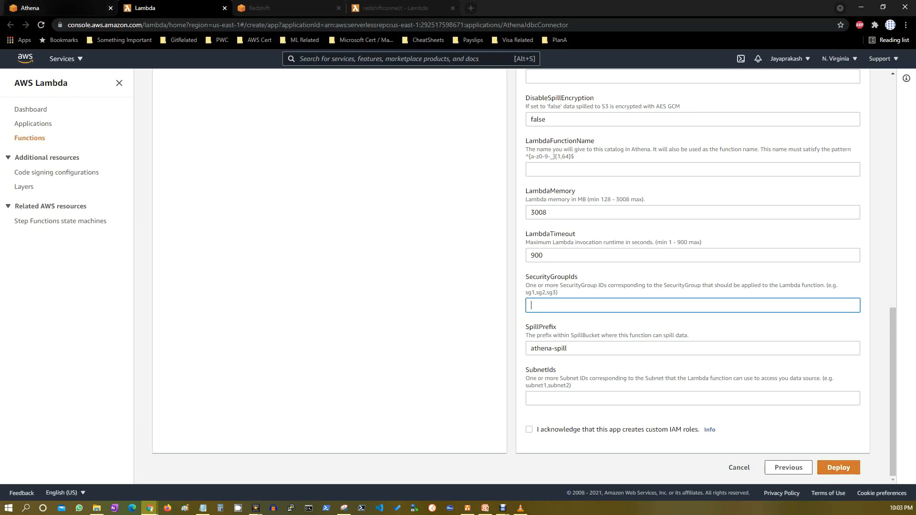
{"action": "left_click", "coordinate": [41, 8]}
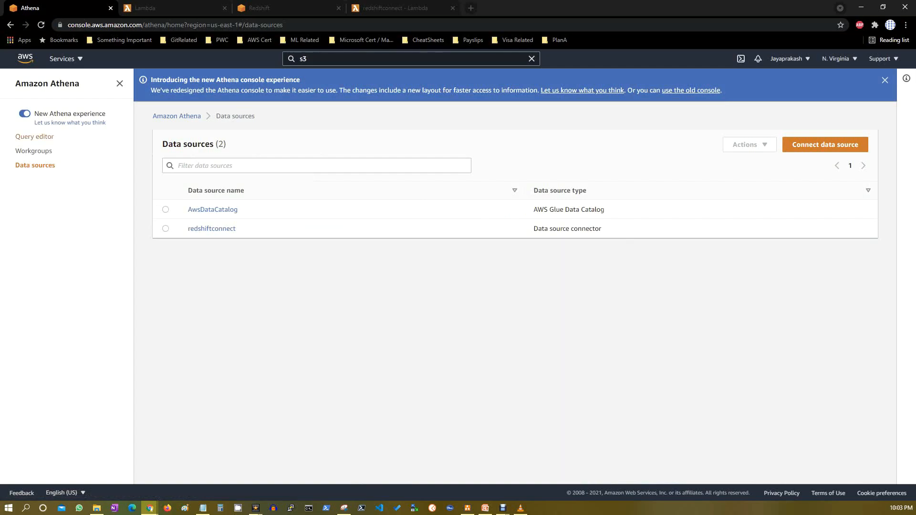
In the query editor, refresh the Data panel and select redshiftconnect's public database.
{"action": "left_click", "coordinate": [35, 137]}
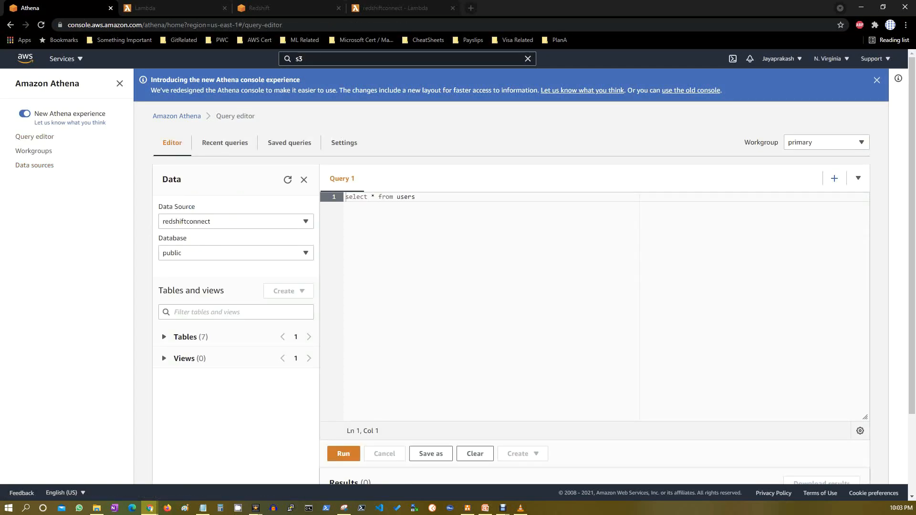
{"action": "left_click", "coordinate": [236, 221]}
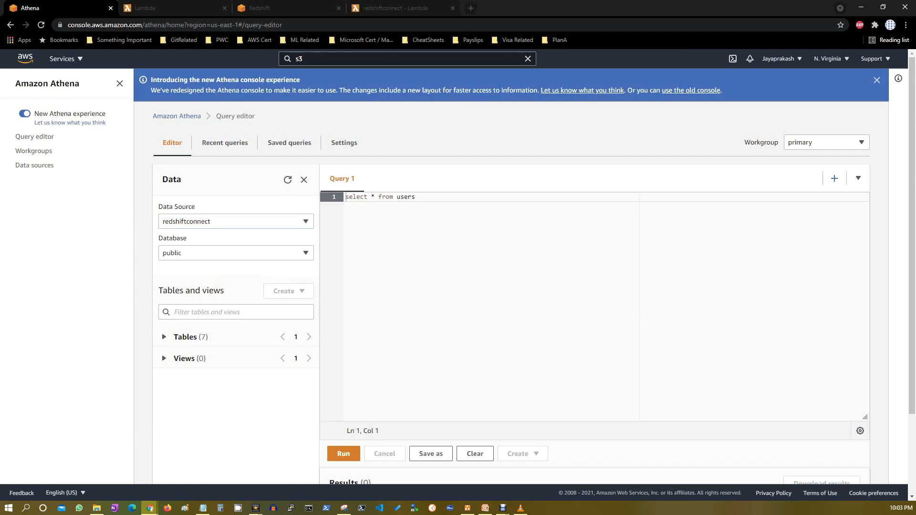
{"action": "left_click", "coordinate": [287, 179]}
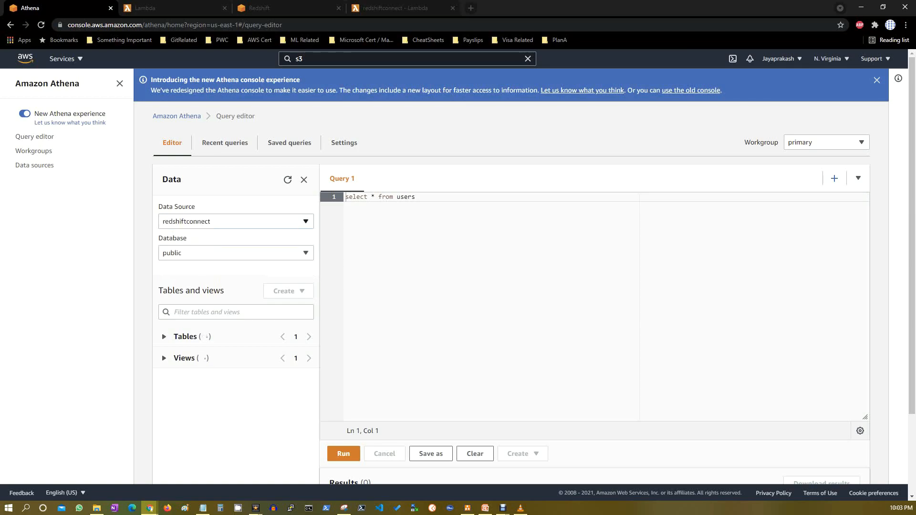
{"action": "left_click", "coordinate": [236, 252]}
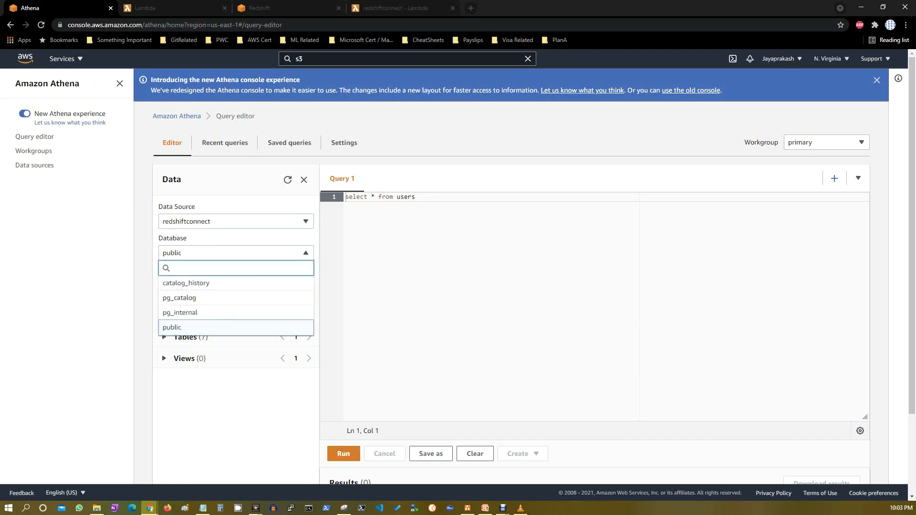
{"action": "left_click", "coordinate": [171, 328]}
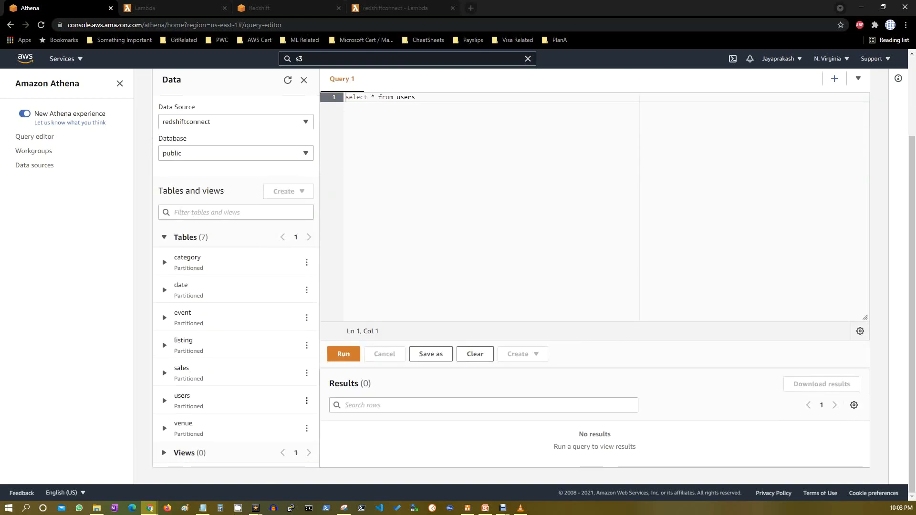
Run Preview Table on users to return its first 10 rows and scan the result columns.
{"action": "left_click", "coordinate": [307, 290]}
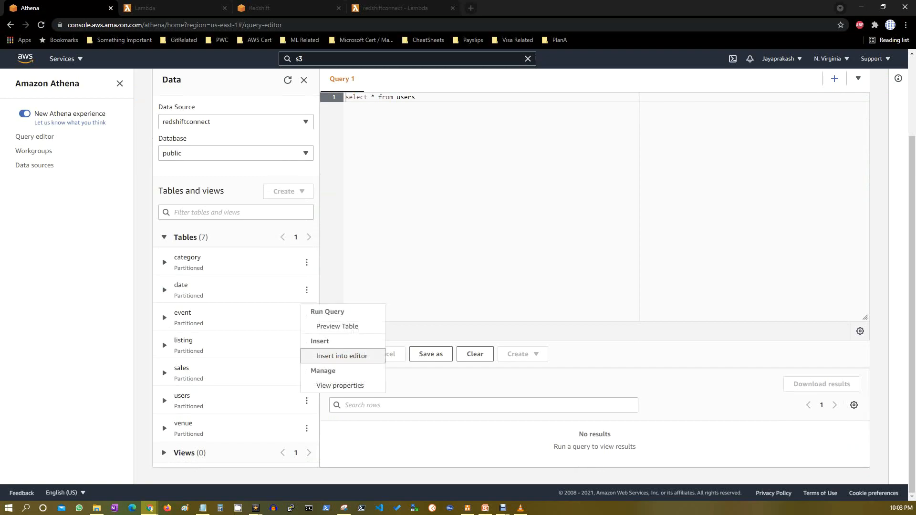
{"action": "left_click", "coordinate": [342, 356]}
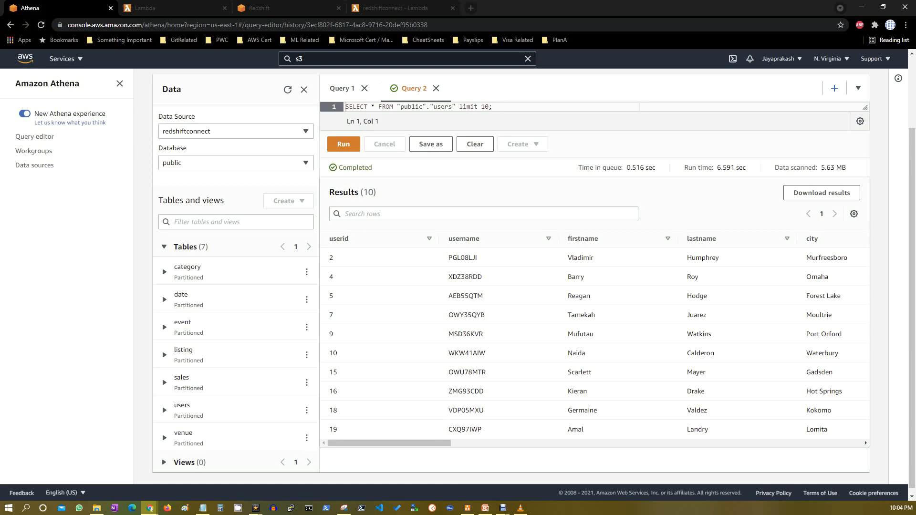
{"action": "scroll", "scroll_direction": "right", "scroll_amount": 3}
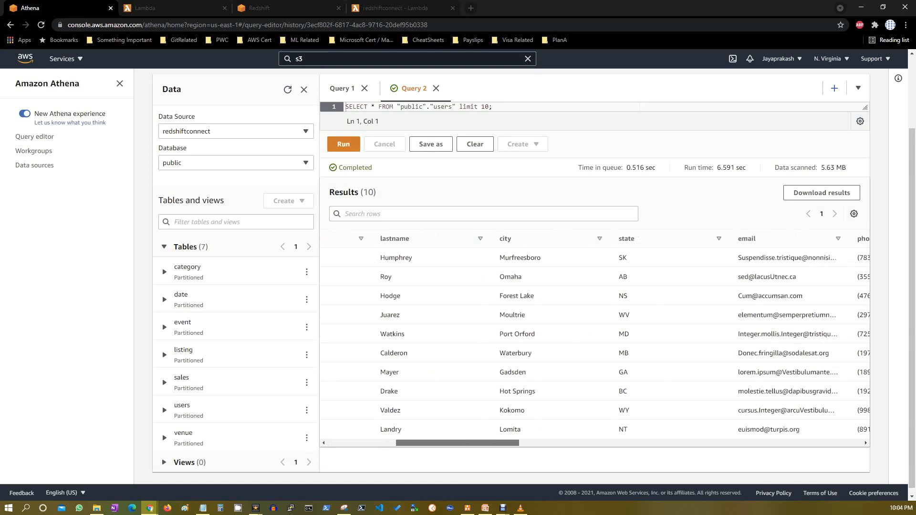